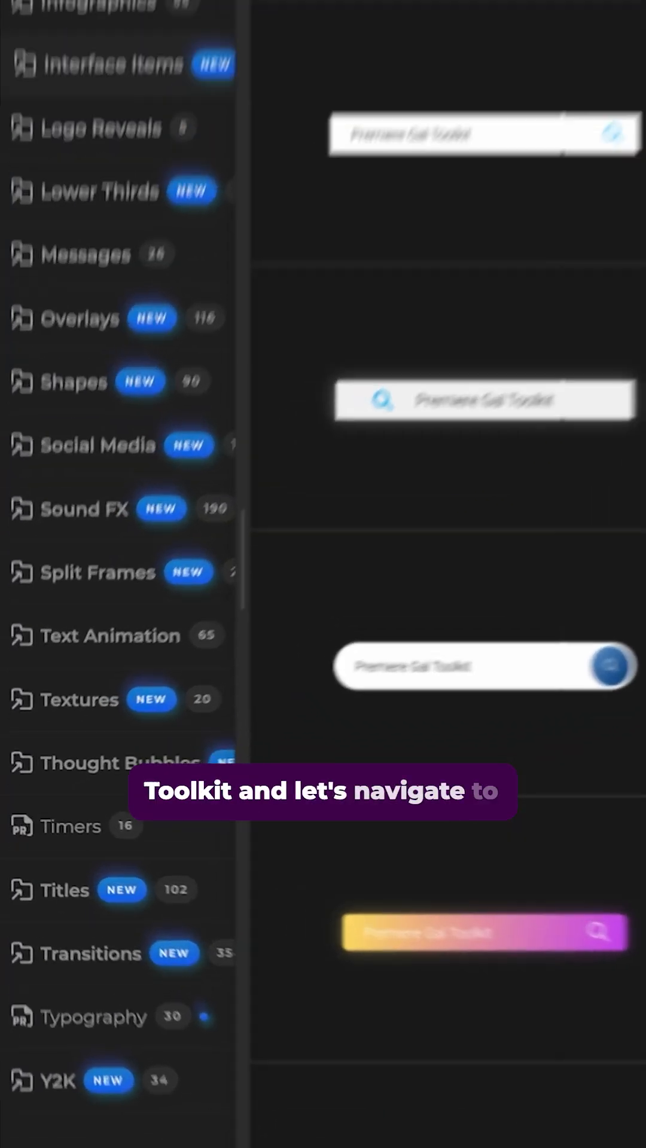
# - Expand the toolkit's Overlays category and open the Old Film Frame overlays
pyautogui.click(81, 317)
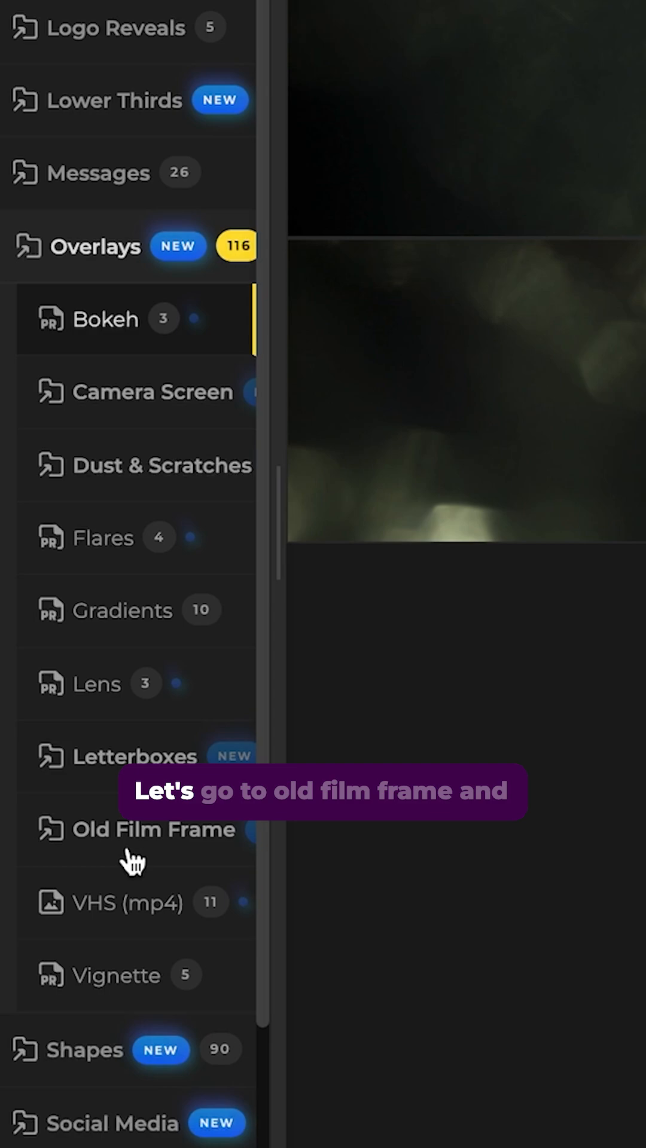
pyautogui.click(153, 829)
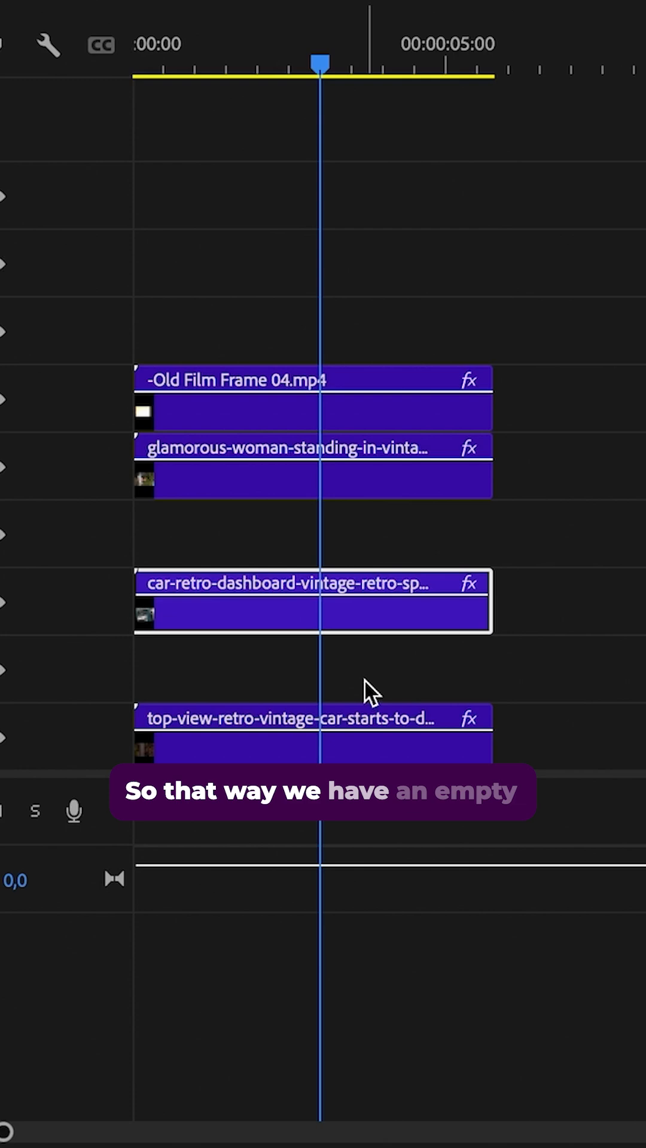
pyautogui.moveTo(381, 552)
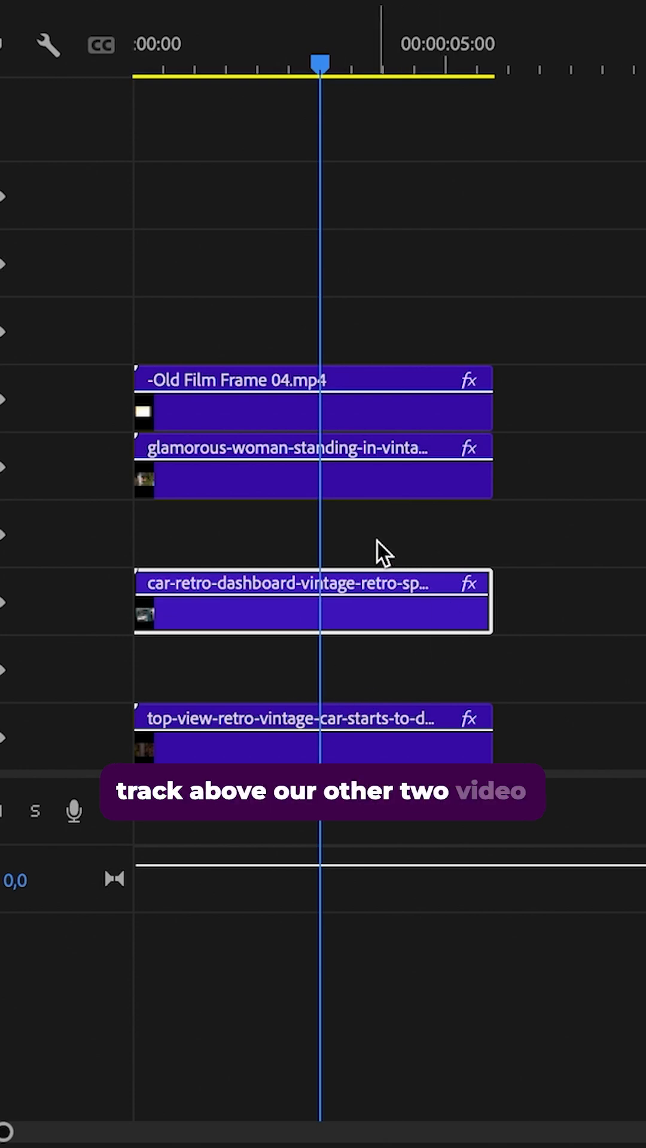
# - Move a video clip on the timeline to leave an empty track above it
pyautogui.click(311, 410)
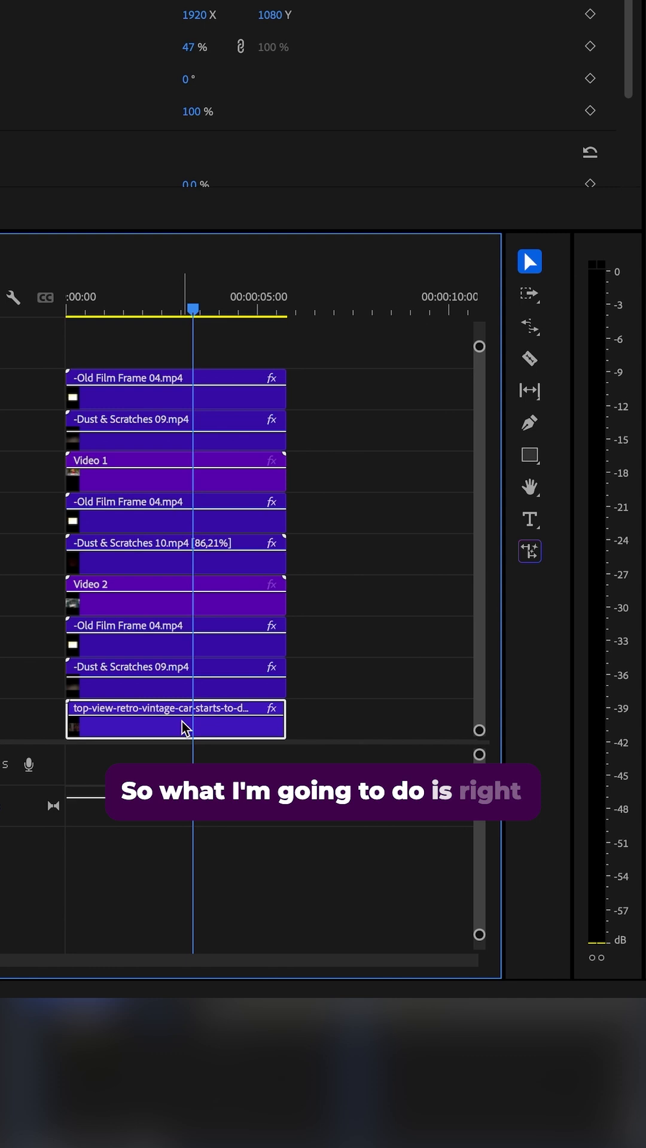
# - Nest the top-view vintage car clip into its own sequence
pyautogui.rightClick(176, 717)
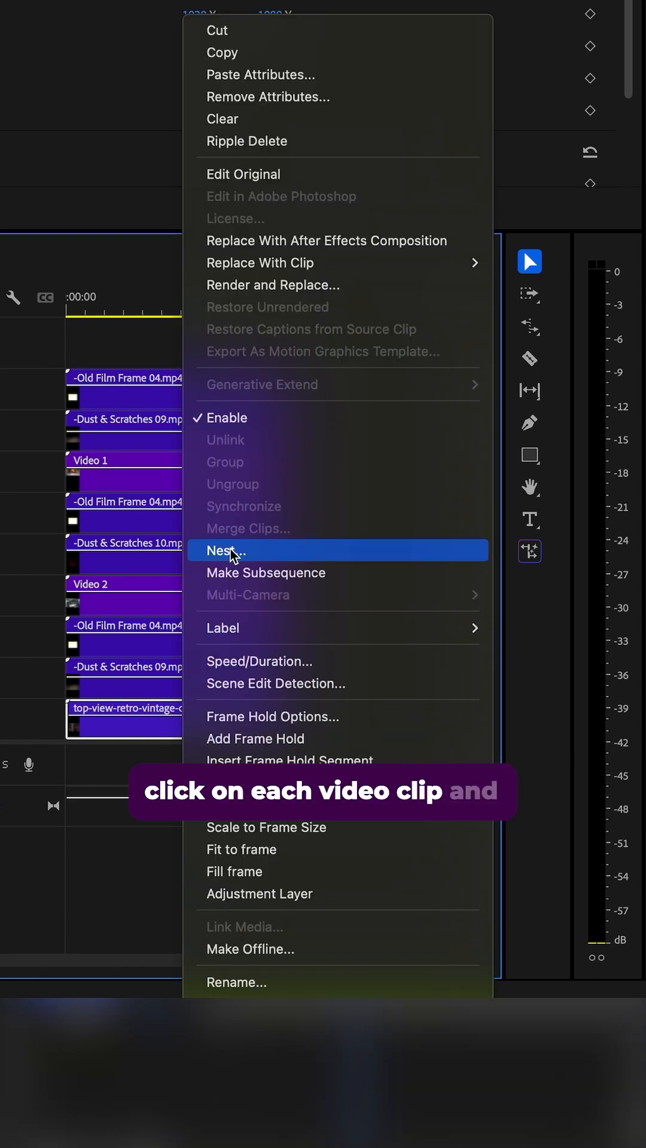
pyautogui.click(230, 551)
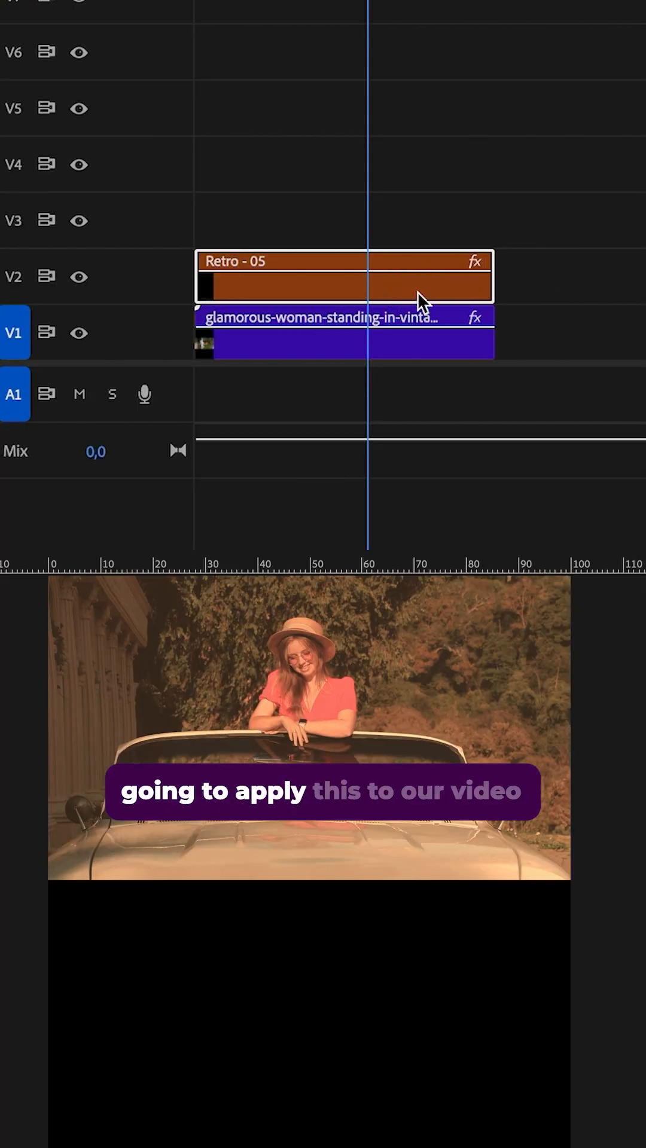
# - Compare the Retro 05 grade on and off, then select the nested Video 3 clip in Split Copy 01
pyautogui.click(79, 276)
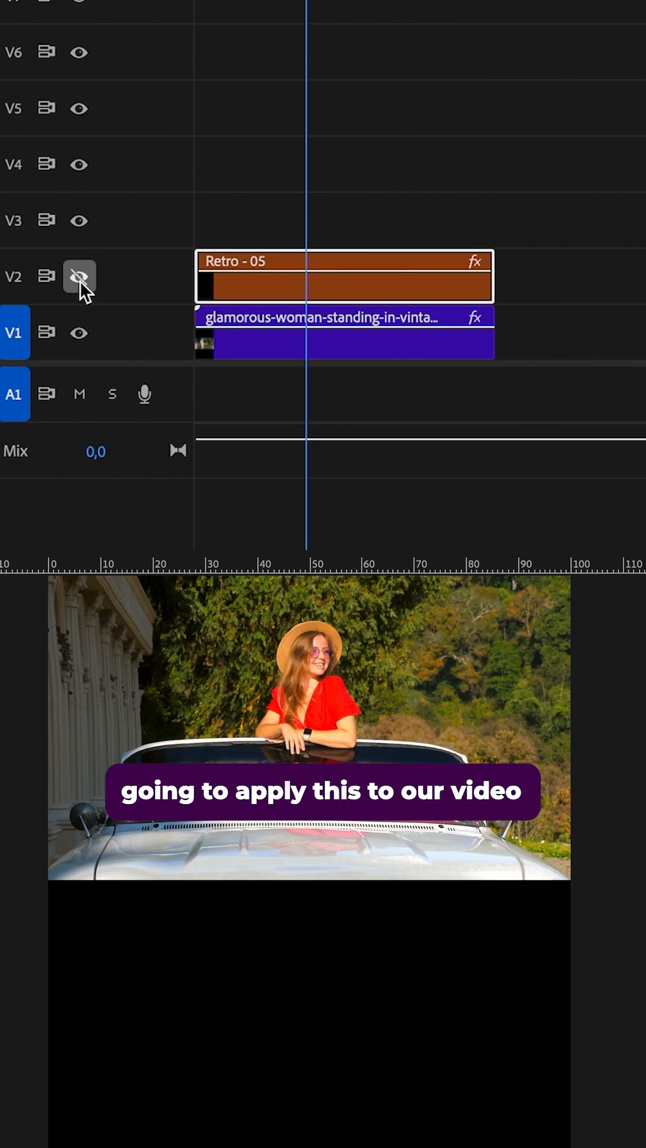
pyautogui.click(79, 276)
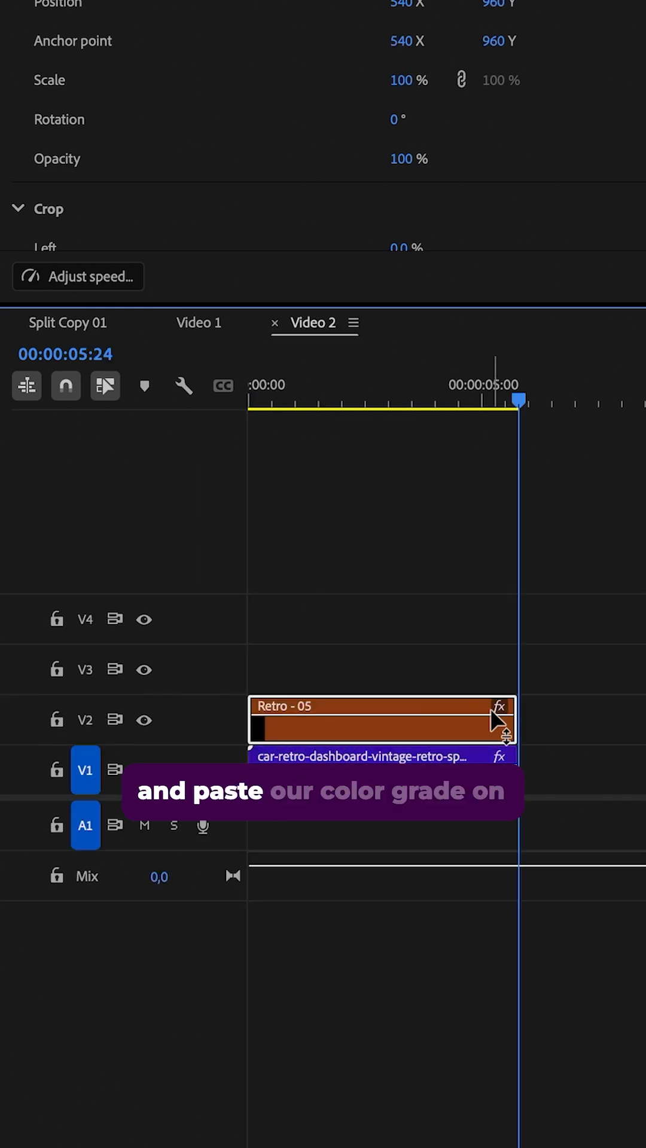
pyautogui.click(58, 322)
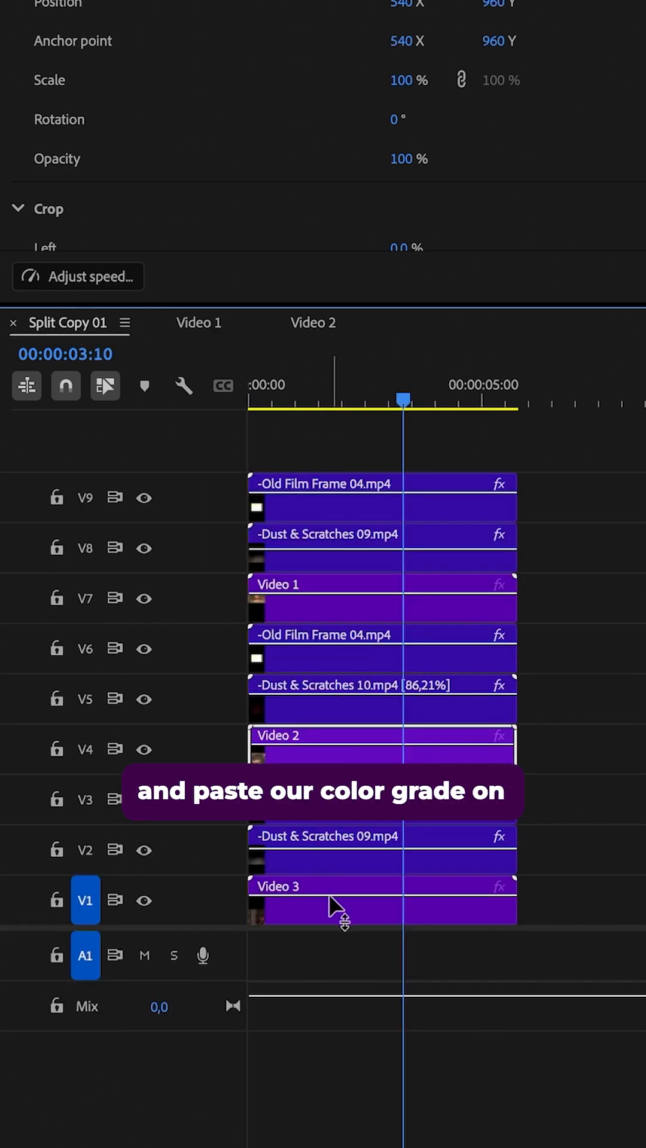
pyautogui.click(426, 322)
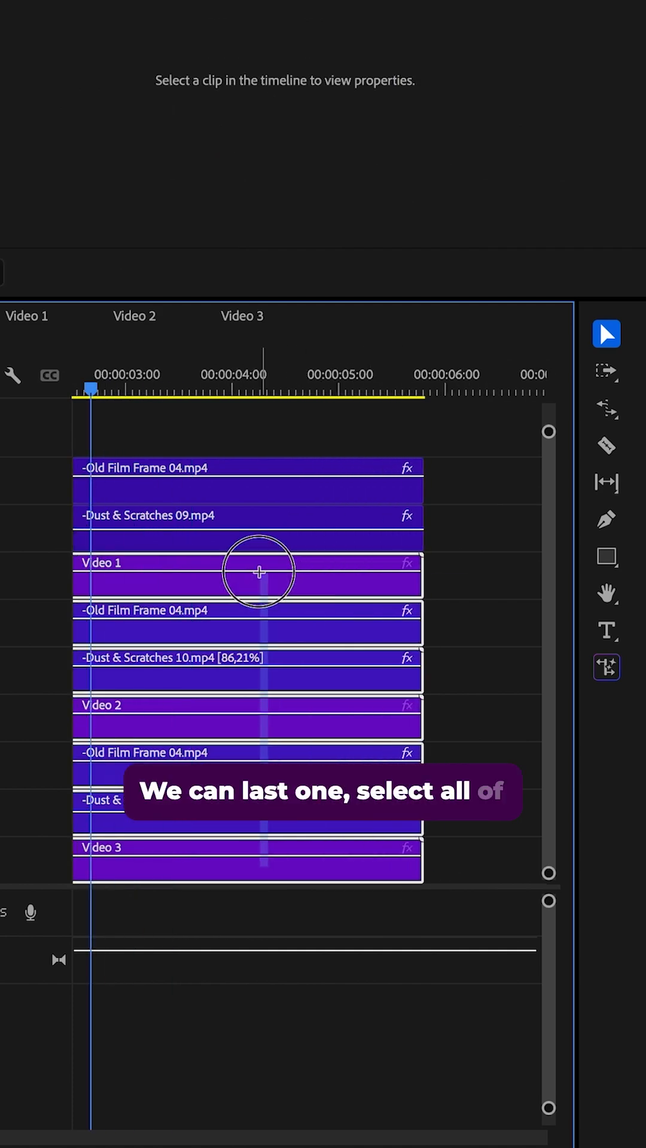
# - Nest all stacked clips and overlays into a sequence named 'Retro Strip'
pyautogui.rightClick(258, 571)
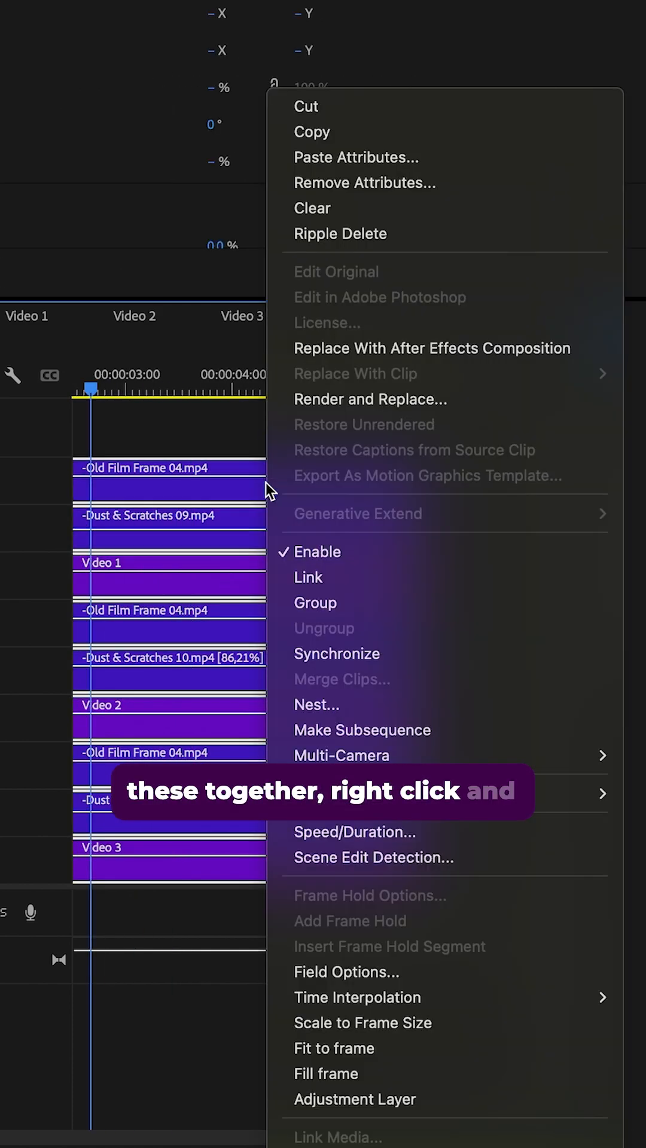
pyautogui.click(316, 704)
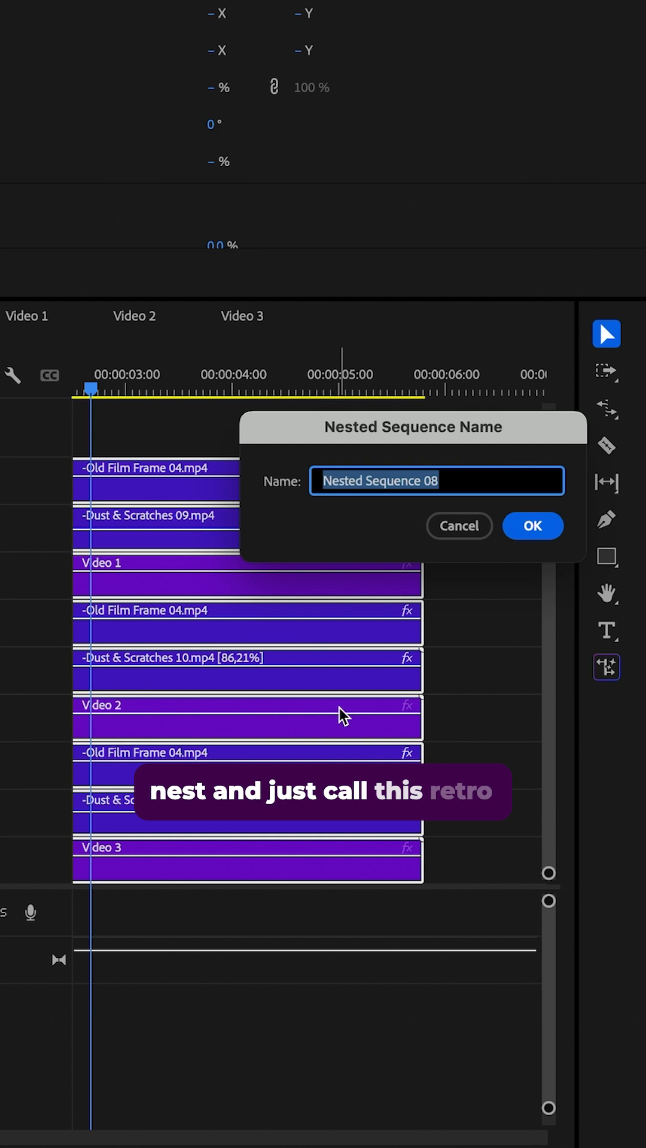
pyautogui.write('Retro Strip')
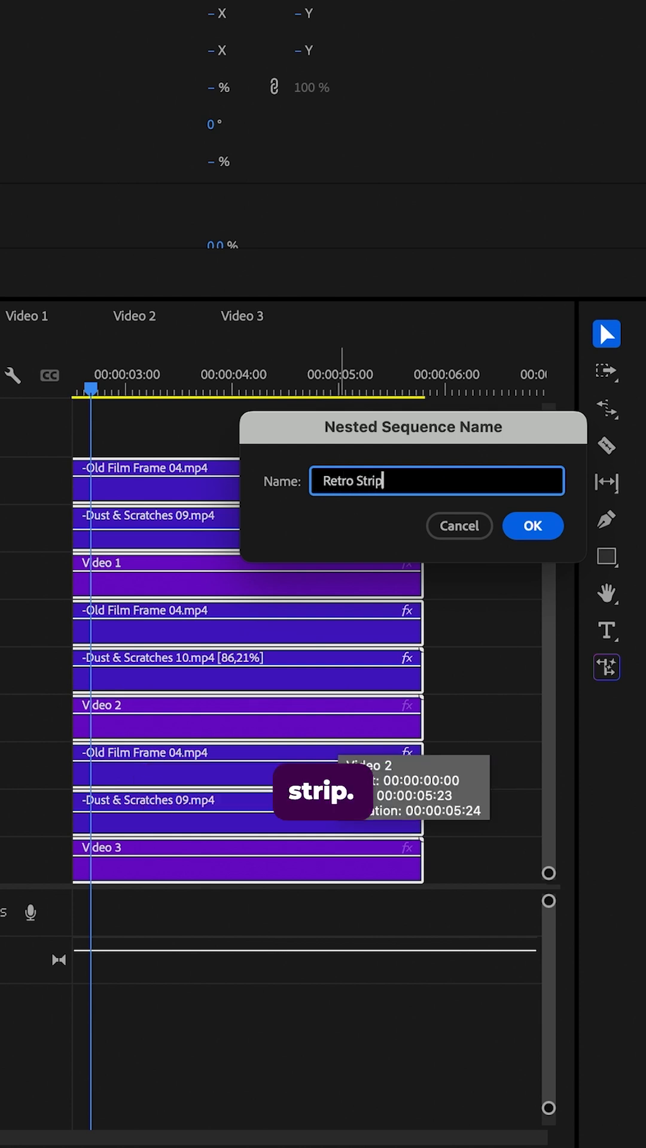
pyautogui.click(531, 526)
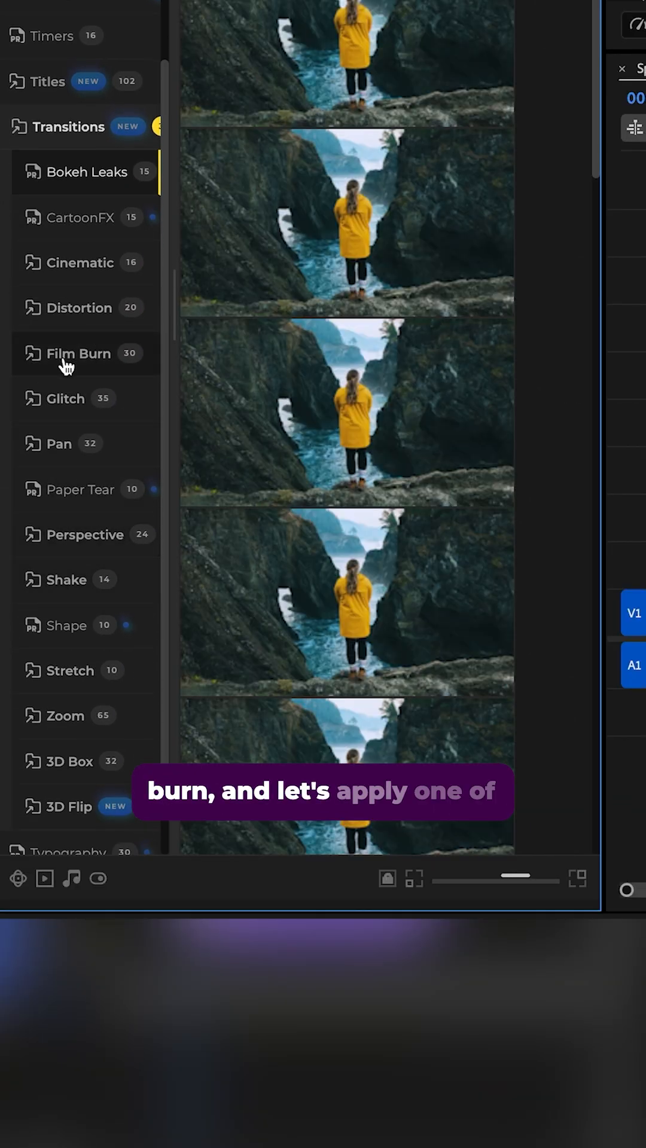
# - Open the Film Burn transitions folder in the Premiere Gal Toolkit panel
pyautogui.click(78, 352)
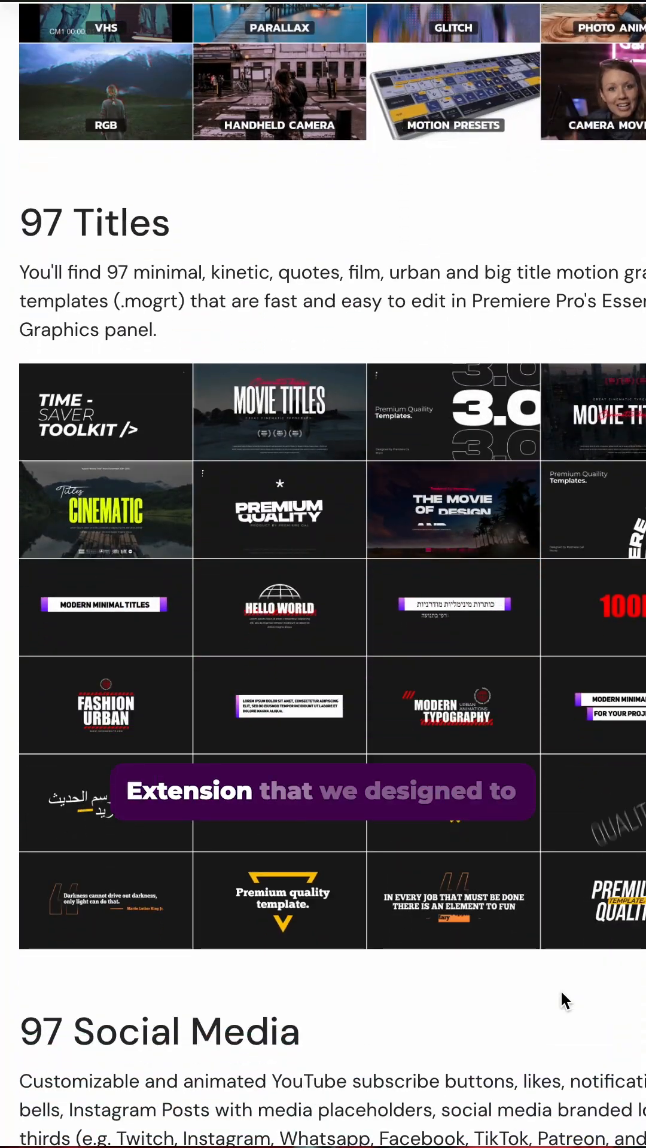
# - Scroll the toolkit web page past Titles, Social Media and Shapes to Lower Thirds and Messages
pyautogui.scroll(-3)
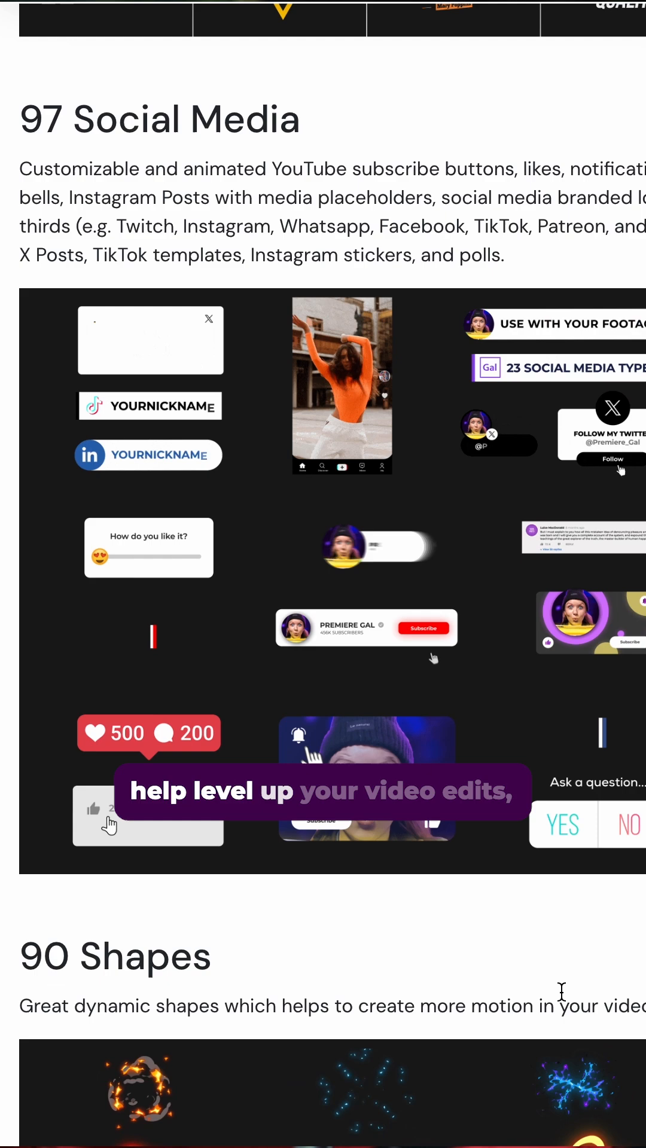
pyautogui.scroll(-3)
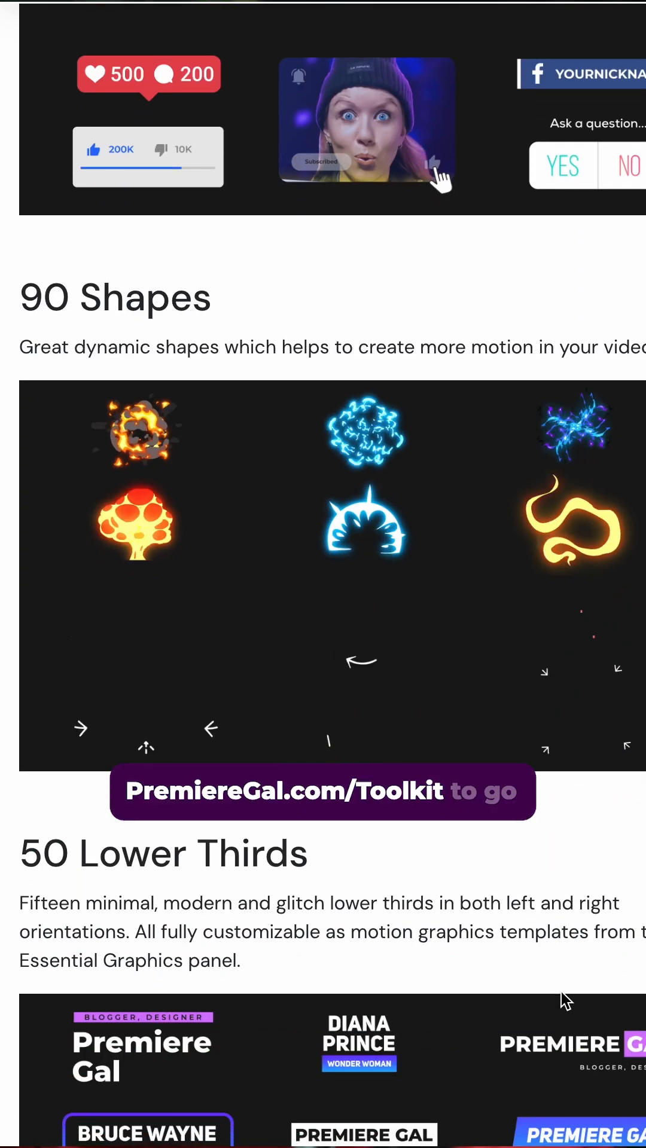
pyautogui.scroll(-3)
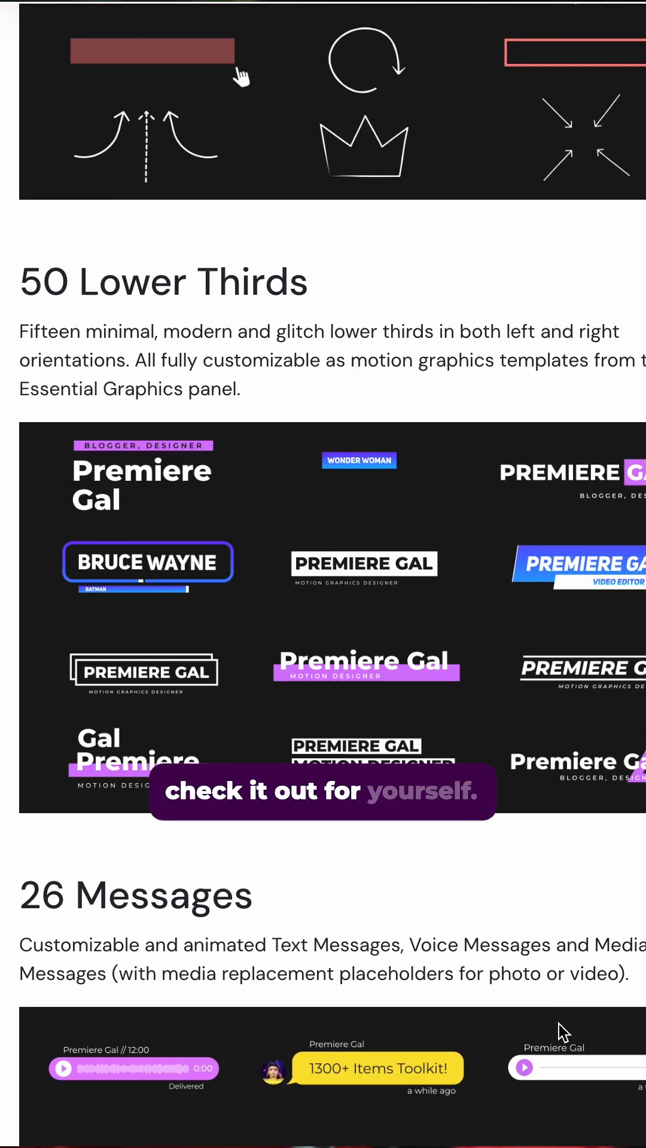